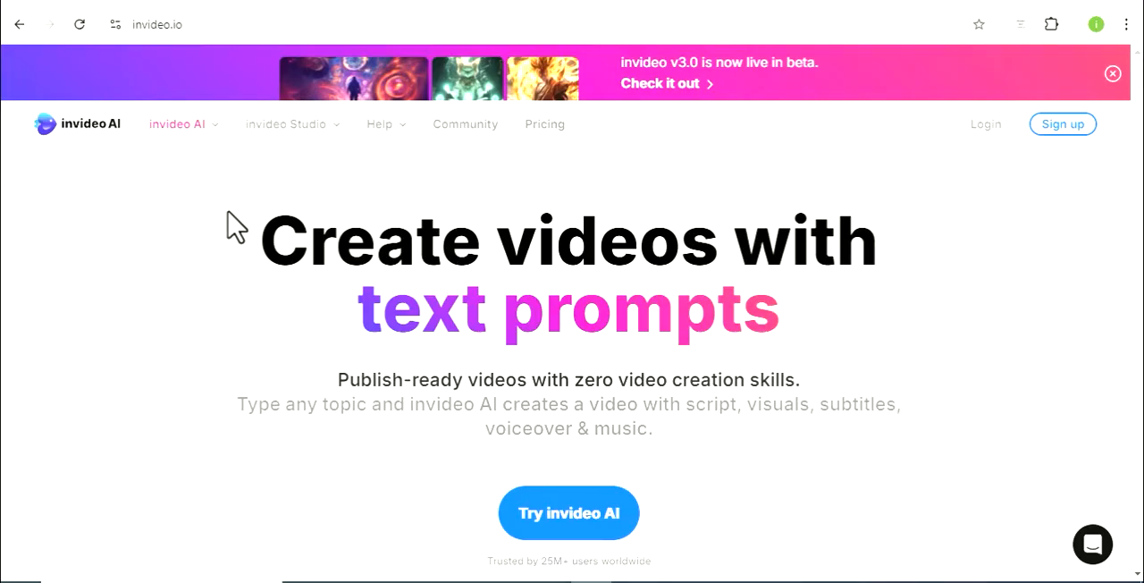
mouse_move(908, 302)
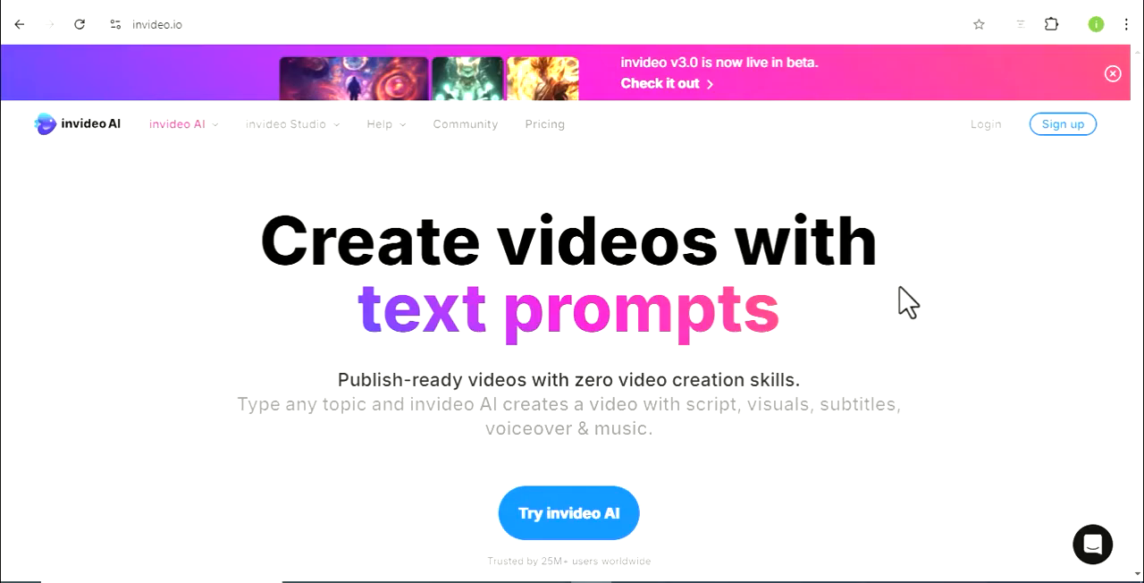
mouse_move(284, 193)
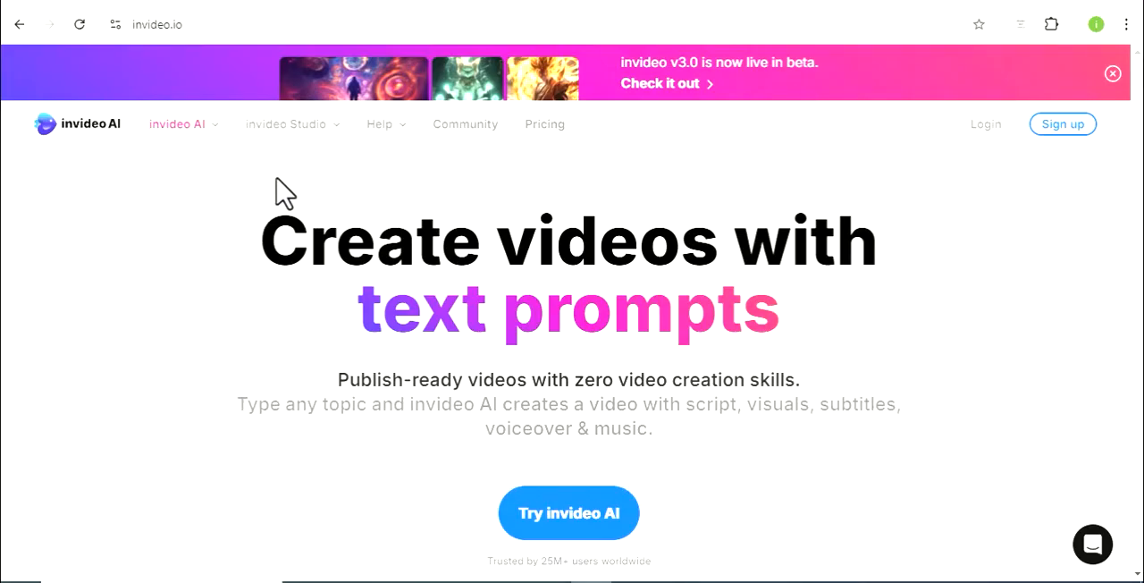
mouse_move(358, 36)
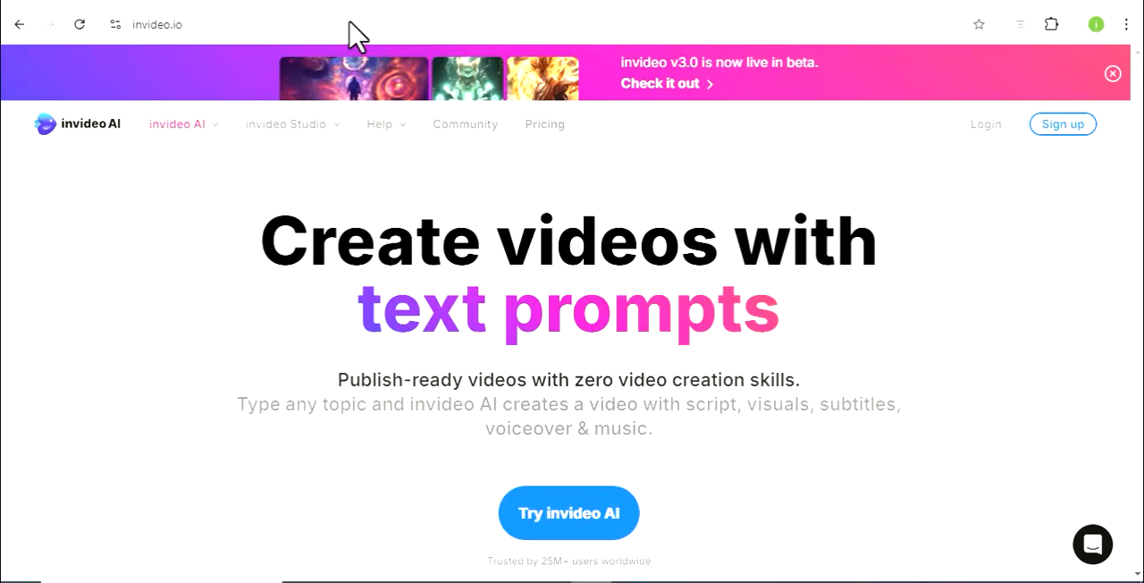
mouse_move(564, 28)
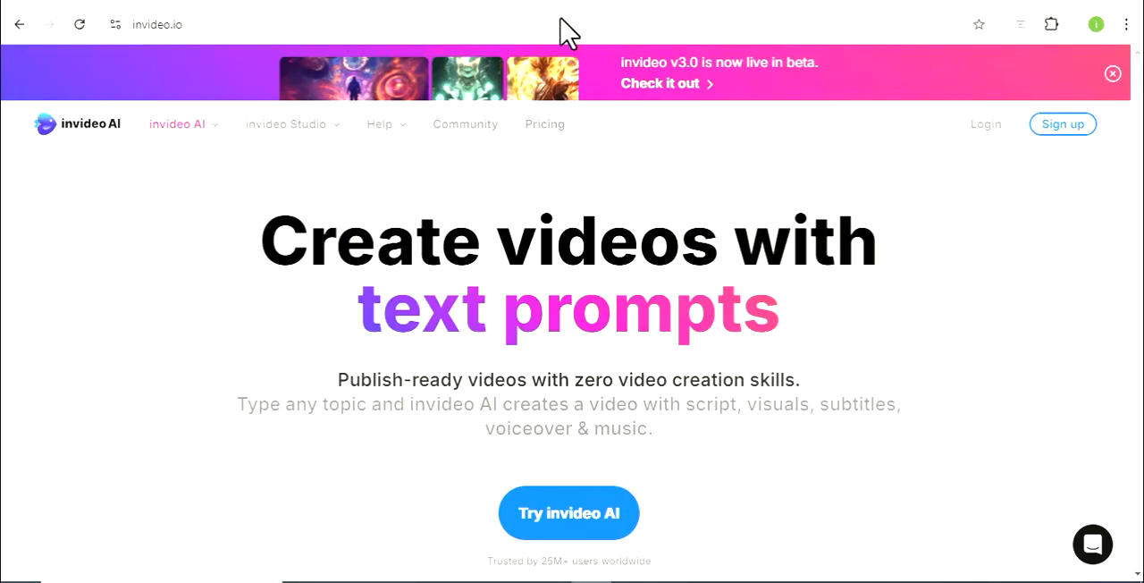
mouse_move(134, 20)
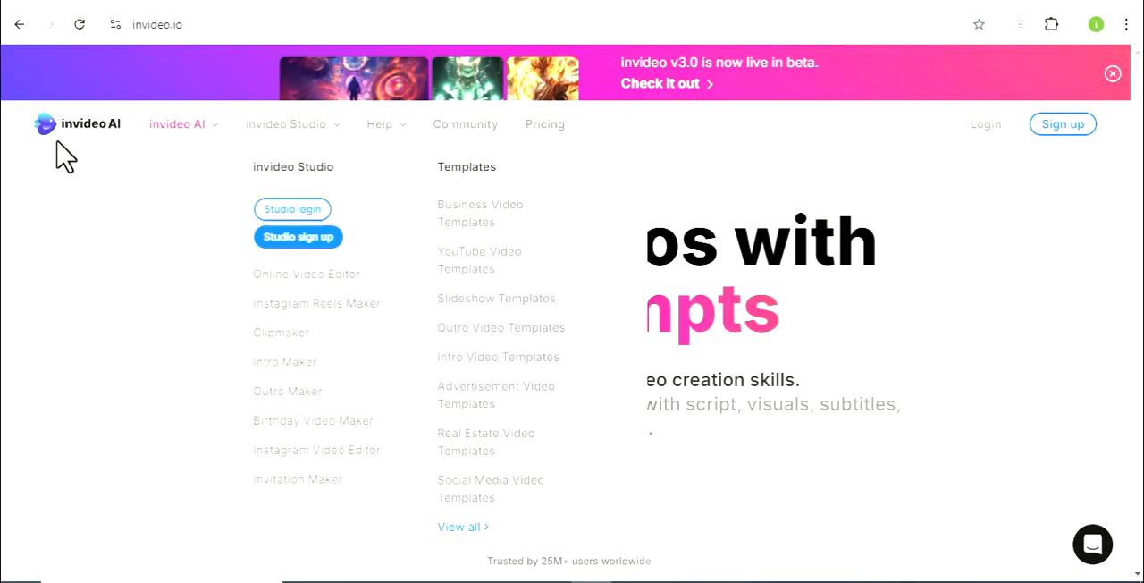
mouse_move(90, 234)
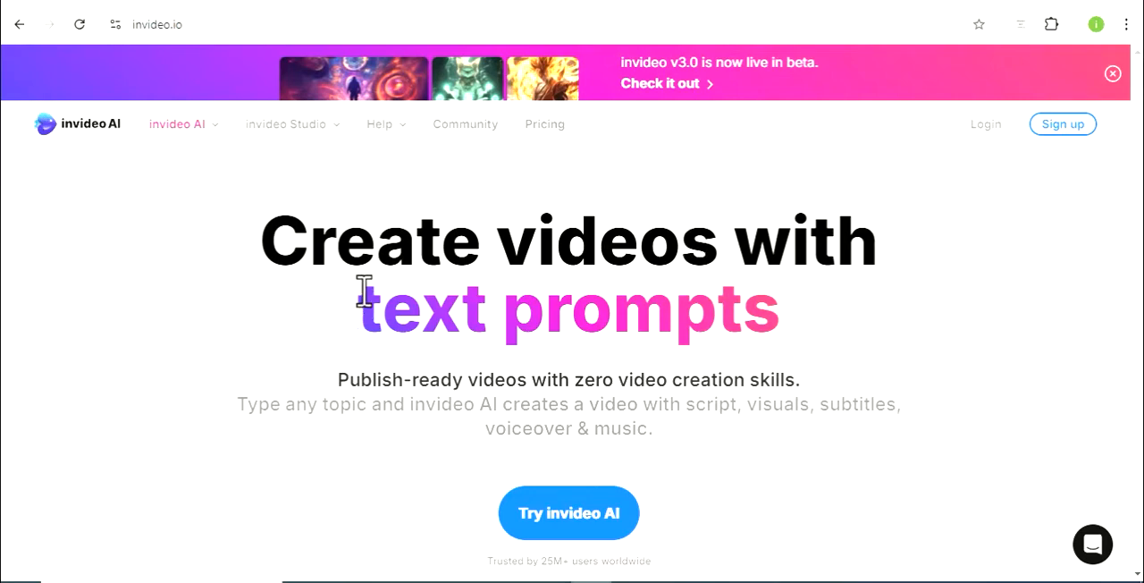
mouse_move(600, 397)
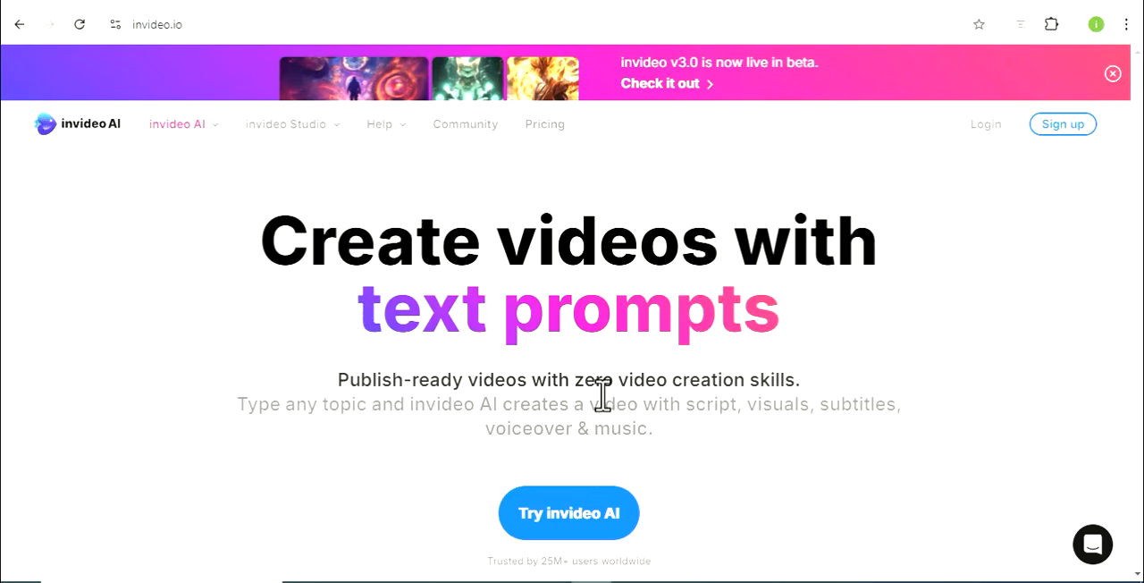
mouse_move(437, 197)
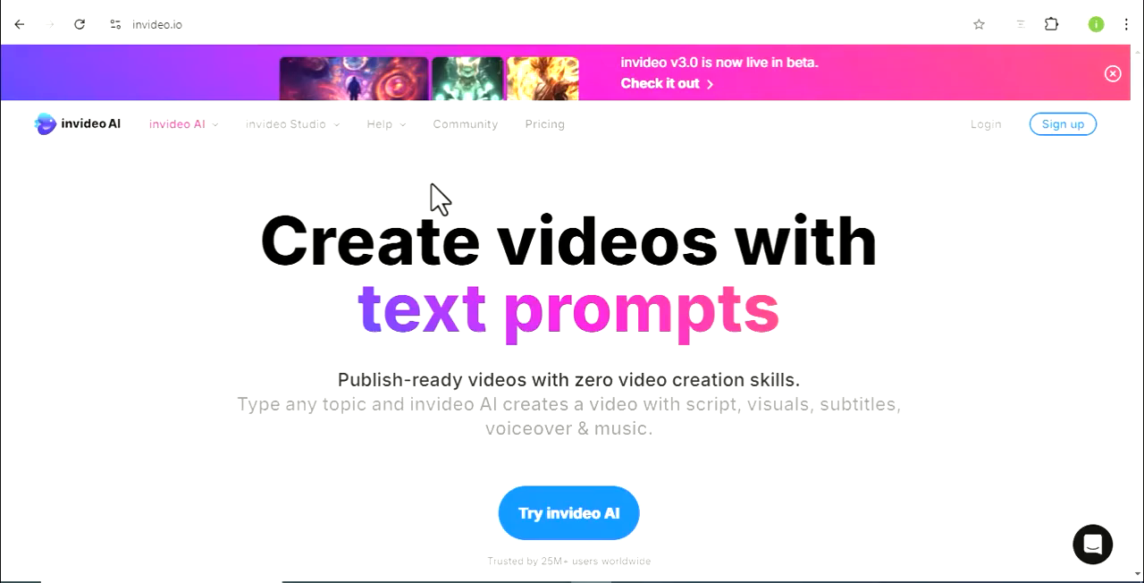
mouse_move(908, 249)
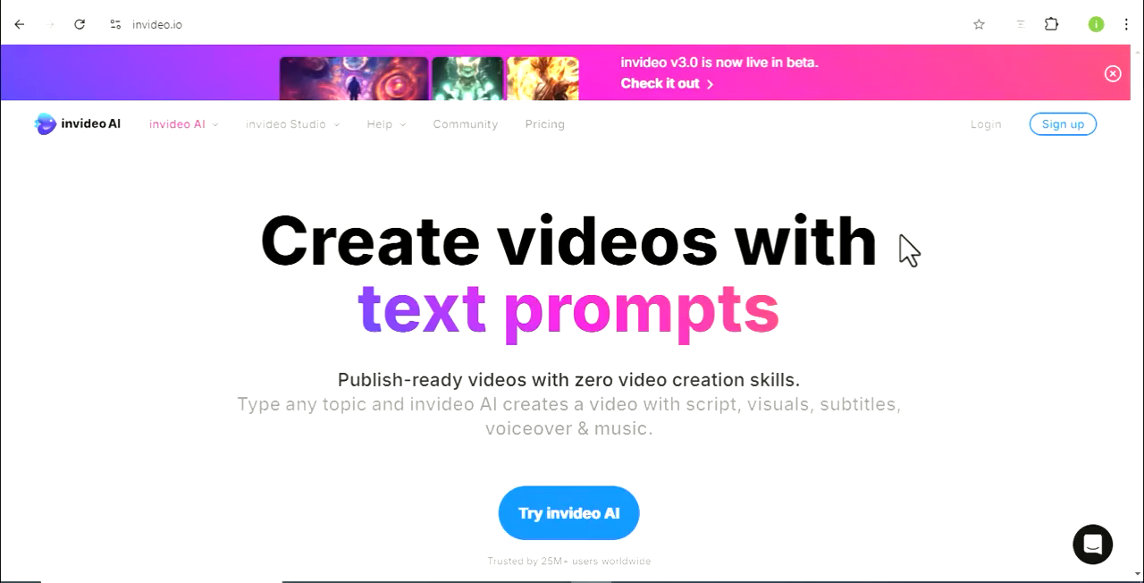
mouse_move(1015, 229)
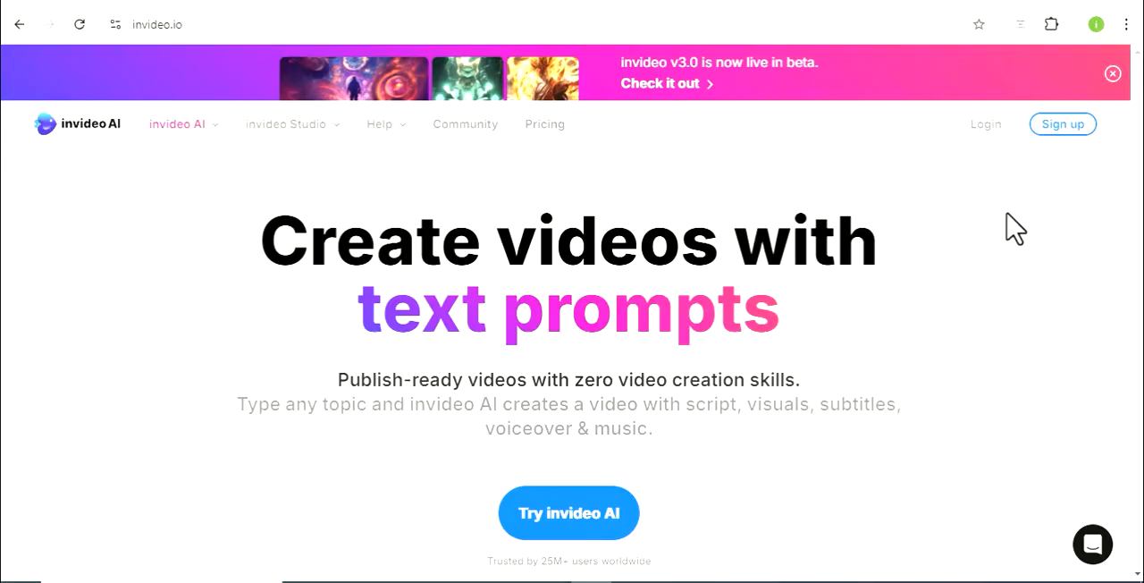
mouse_move(934, 171)
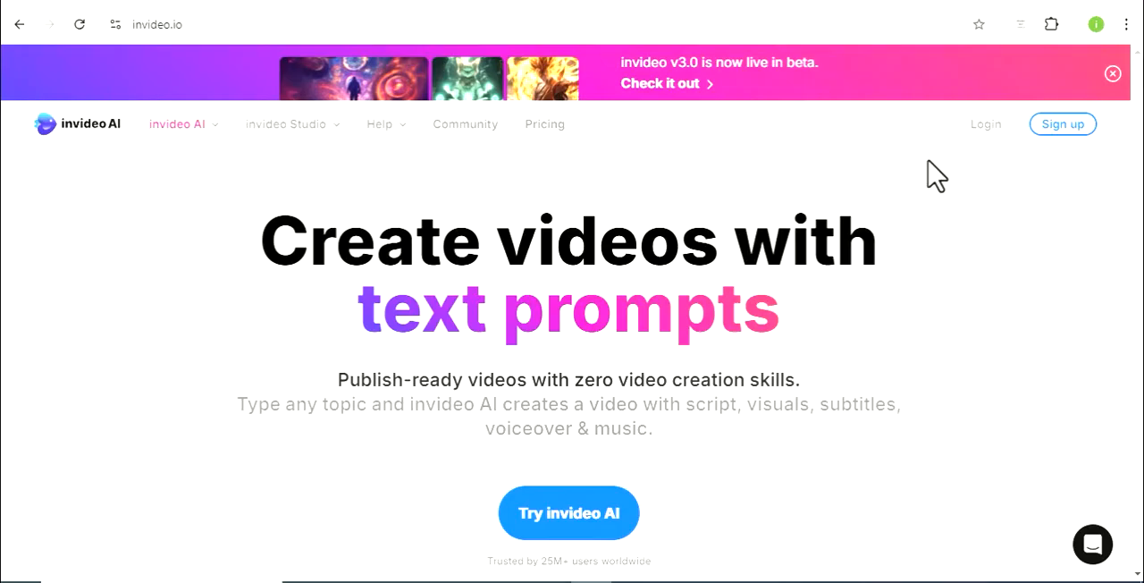
mouse_move(943, 304)
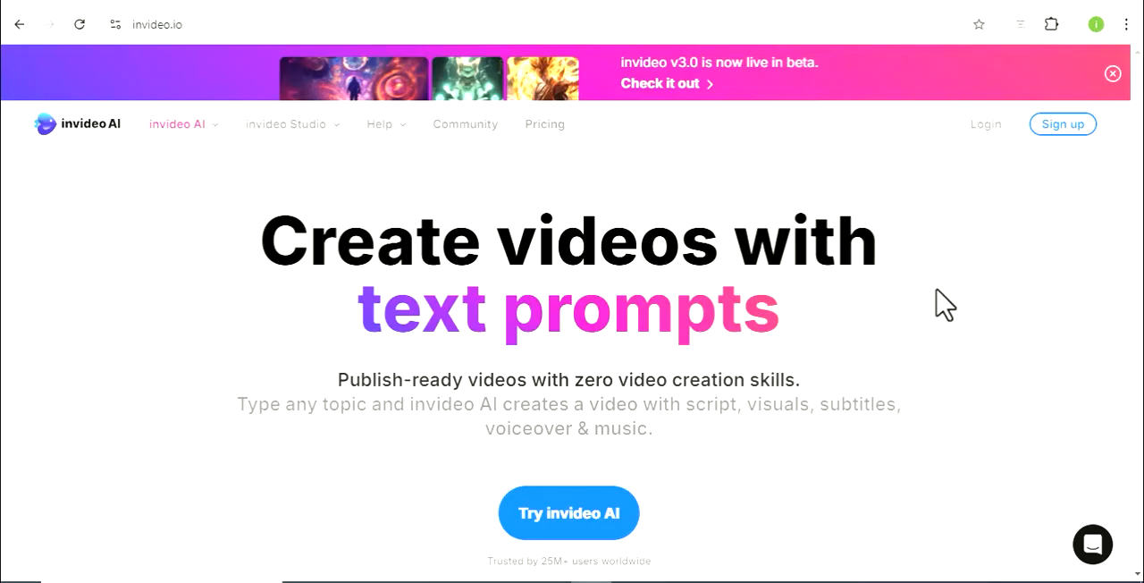
mouse_move(808, 171)
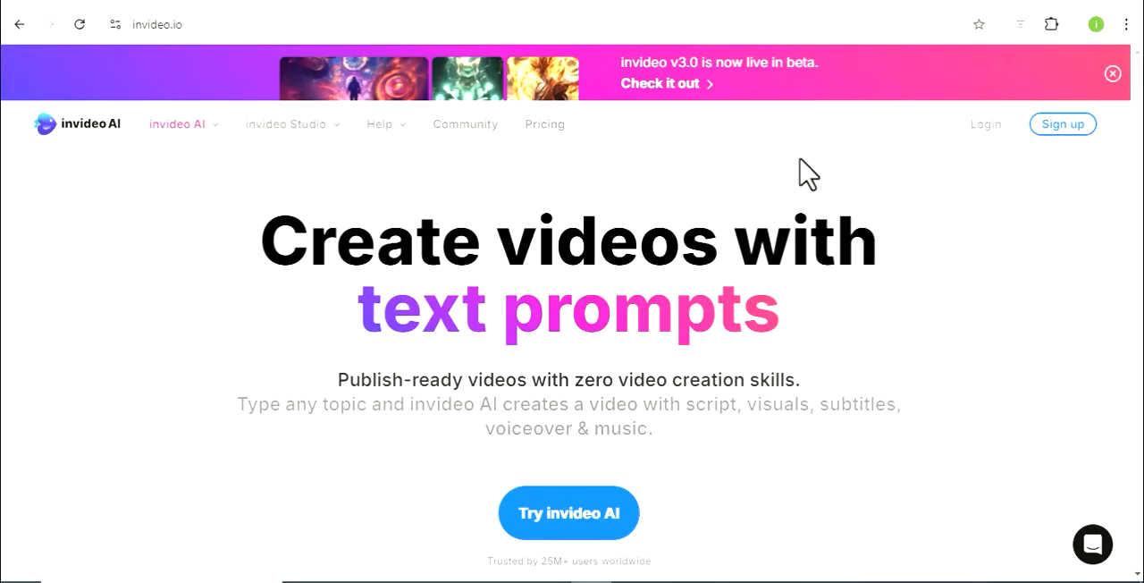
mouse_move(765, 86)
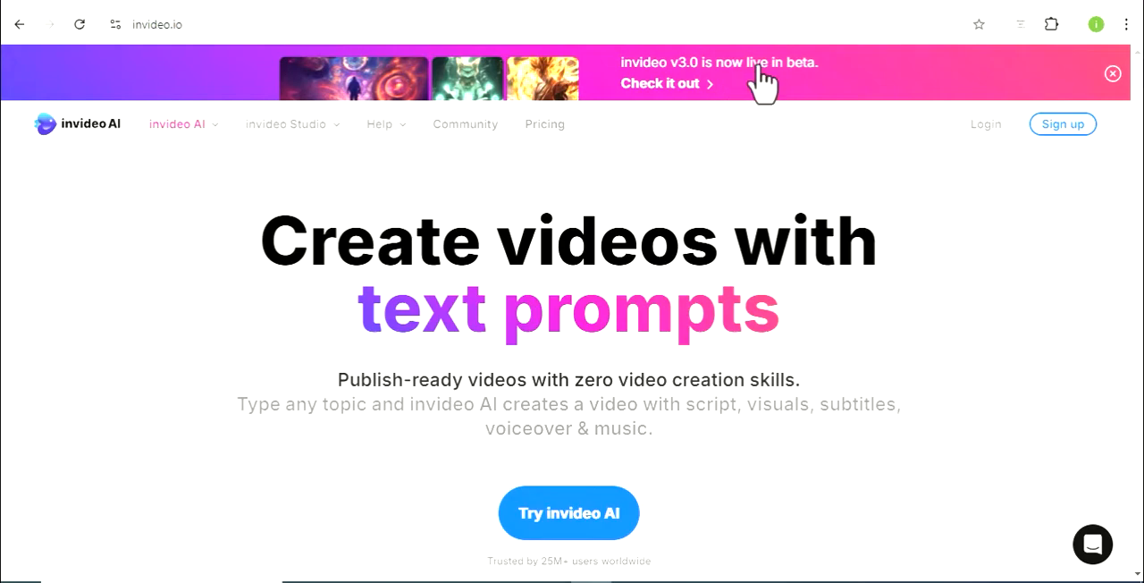
mouse_move(465, 561)
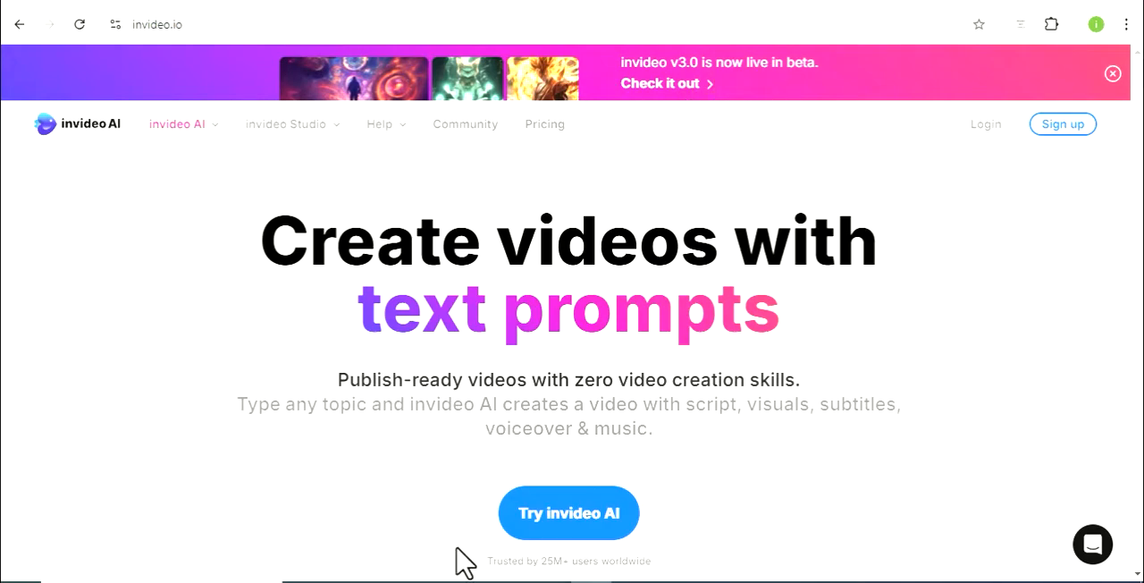
Step: Launch the invideo AI v2.0 prompt workspace from the homepage's 'Try invideo AI' button
click(569, 513)
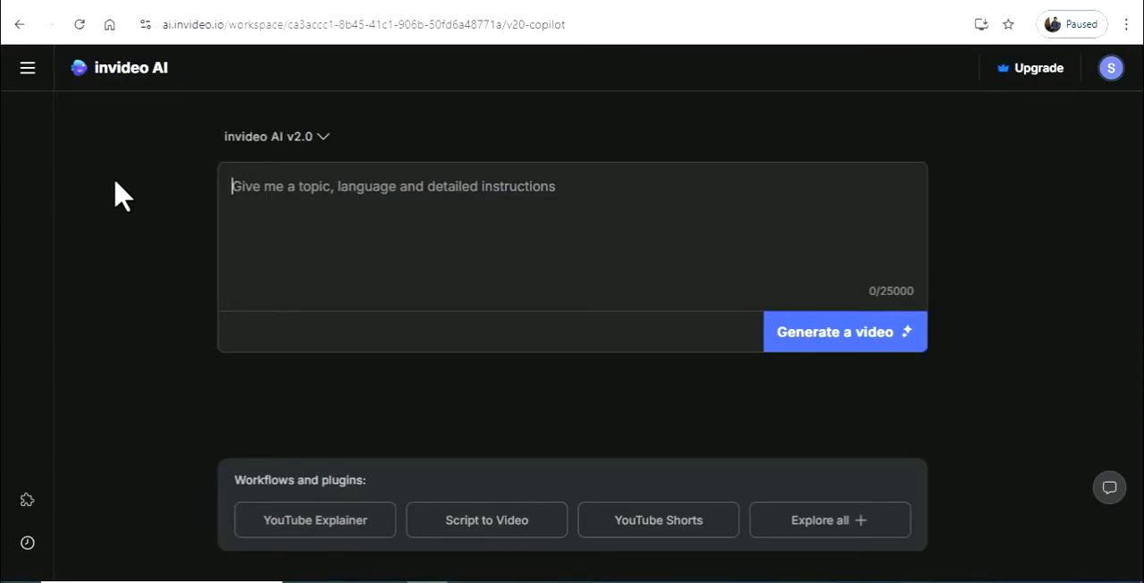
mouse_move(755, 186)
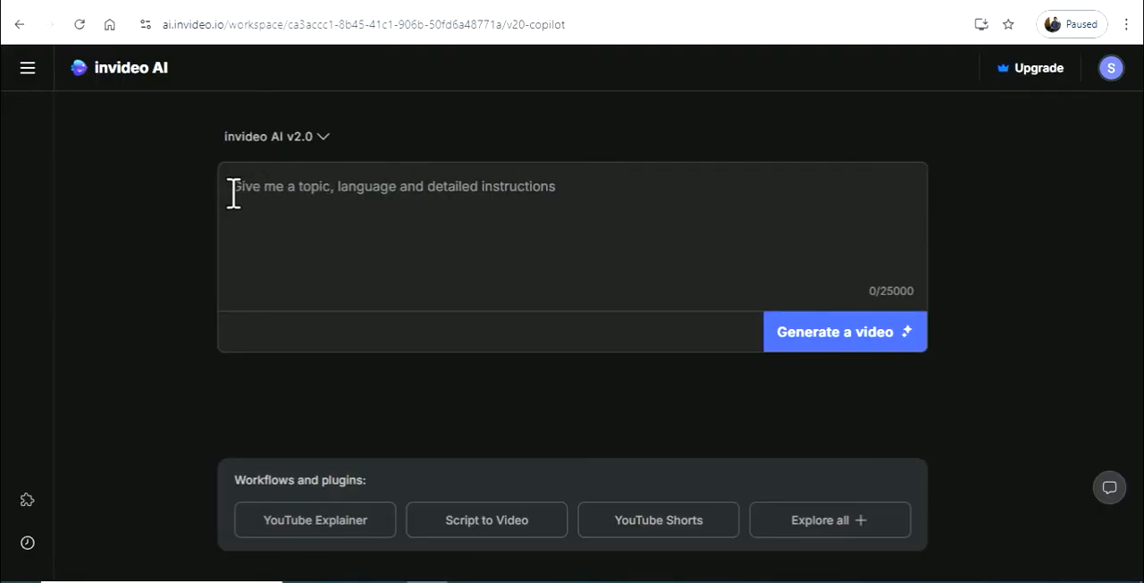
mouse_move(587, 202)
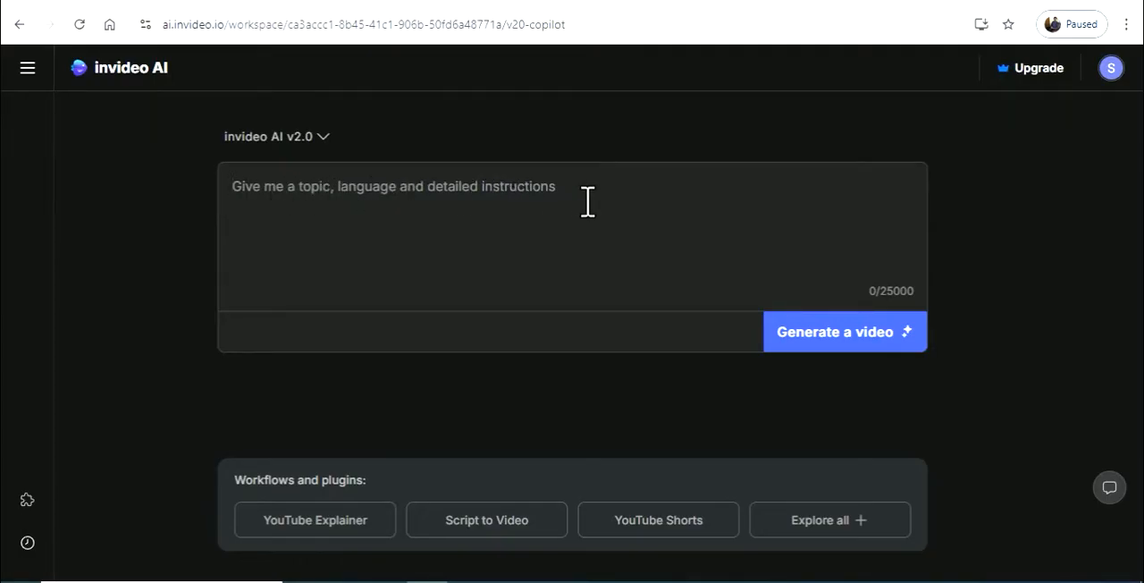
mouse_move(229, 205)
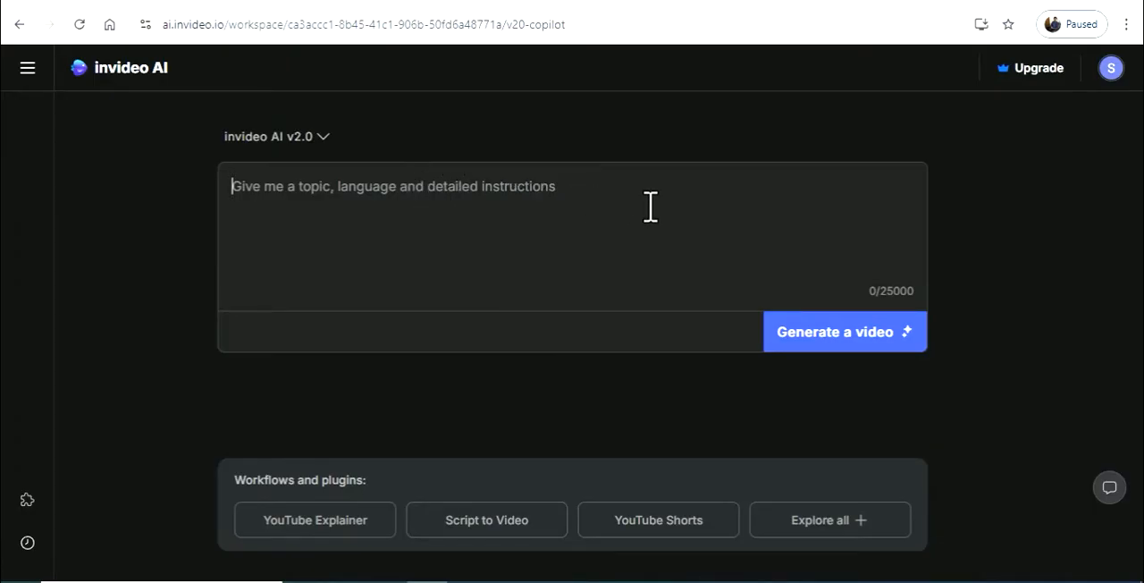
mouse_move(706, 125)
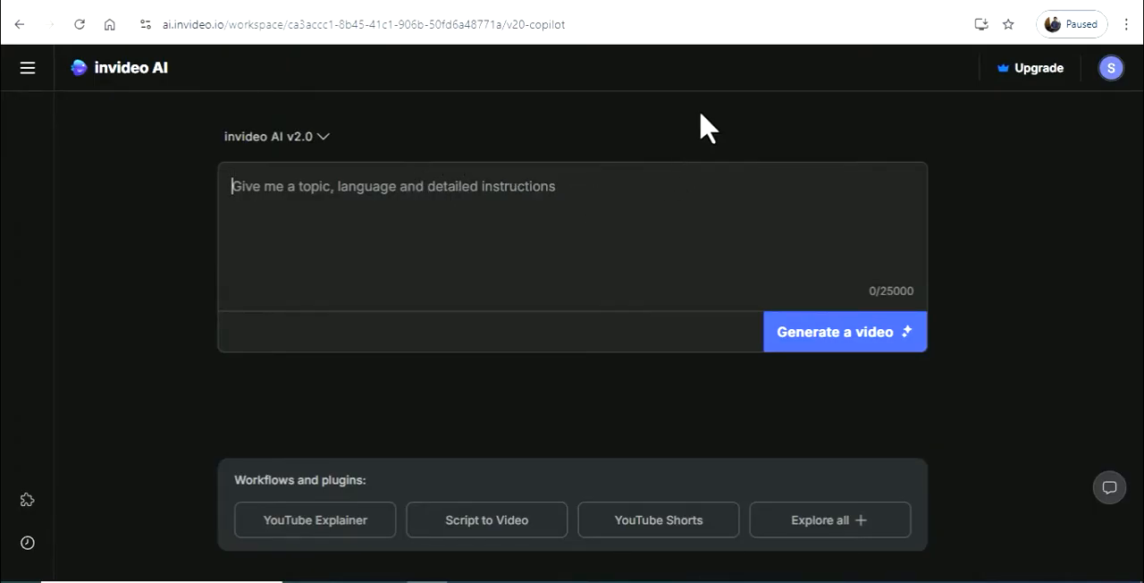
Step: Generate a video from the Karnataka heritage, culture and nature prompt
click(844, 333)
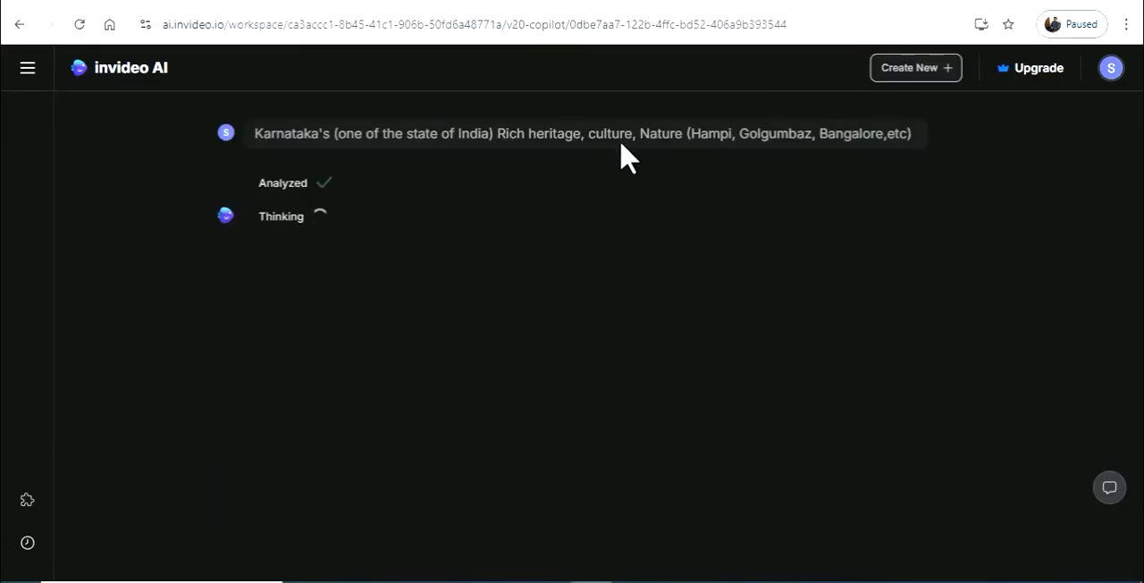
mouse_move(634, 176)
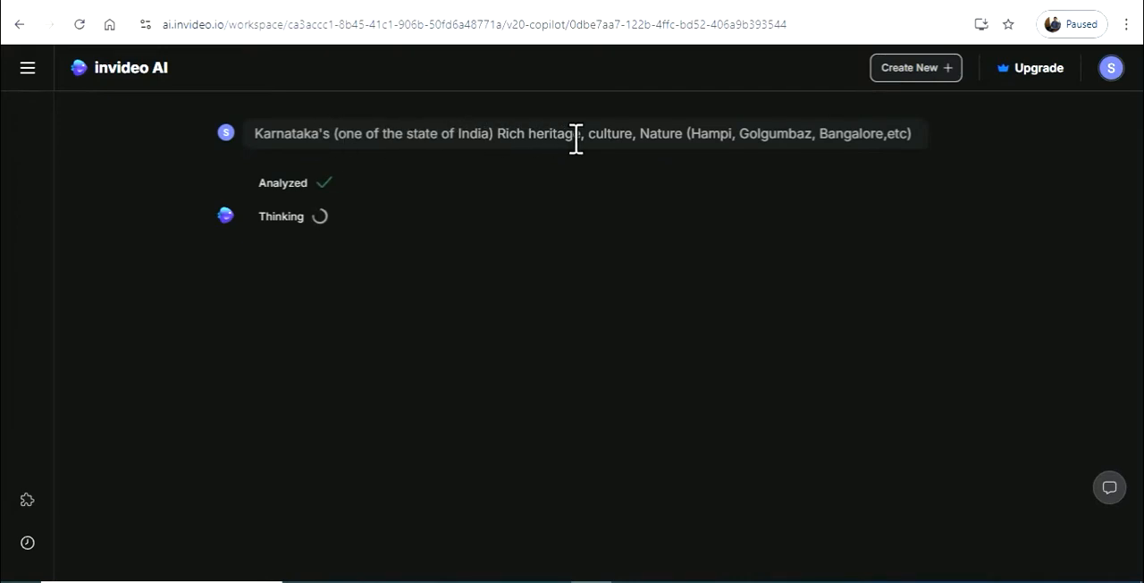
mouse_move(586, 143)
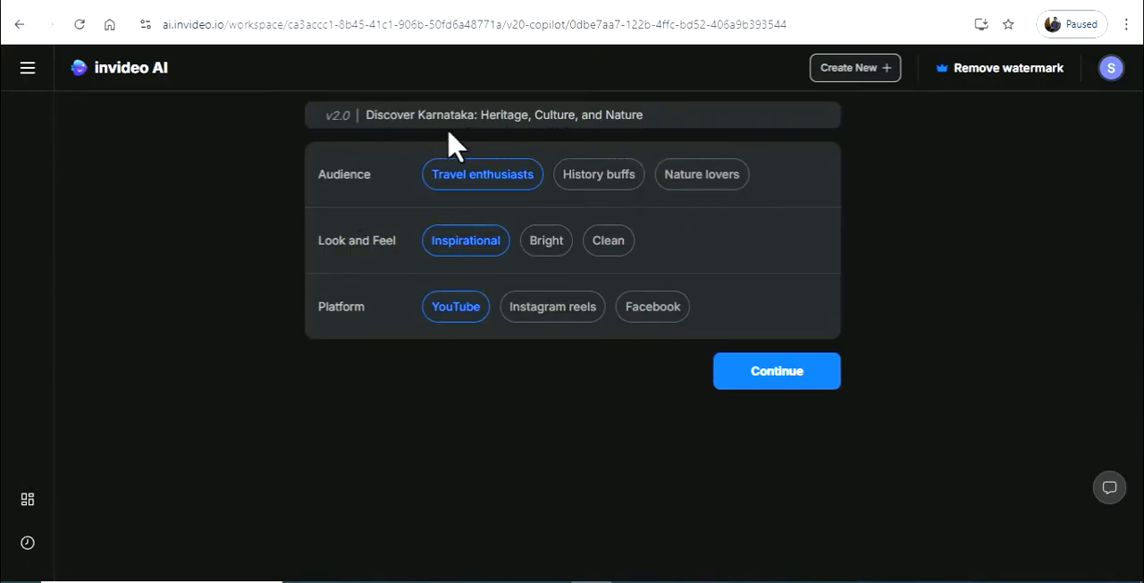
mouse_move(464, 201)
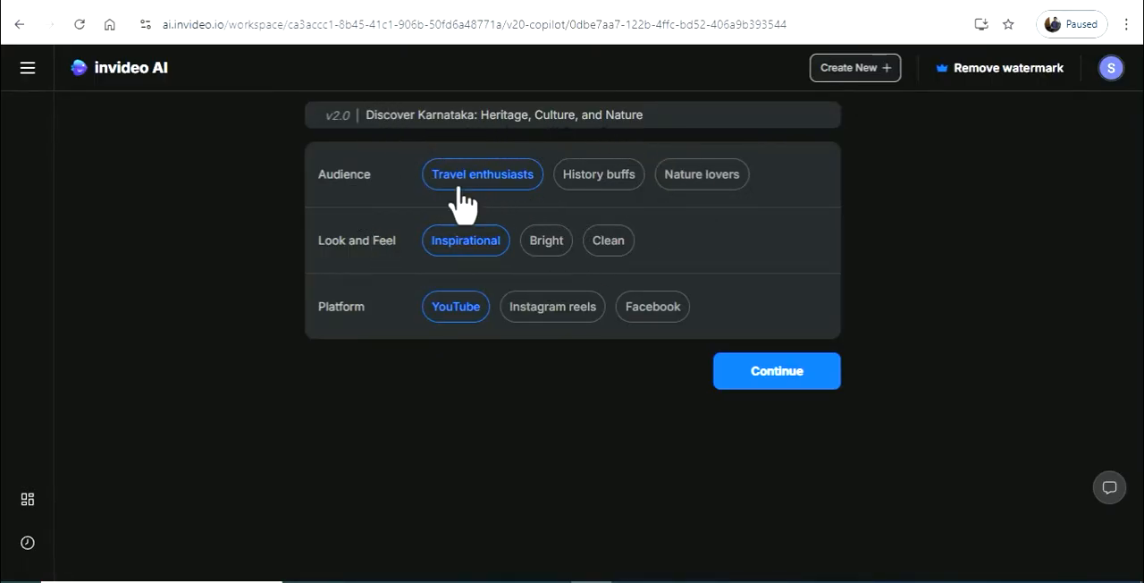
mouse_move(581, 209)
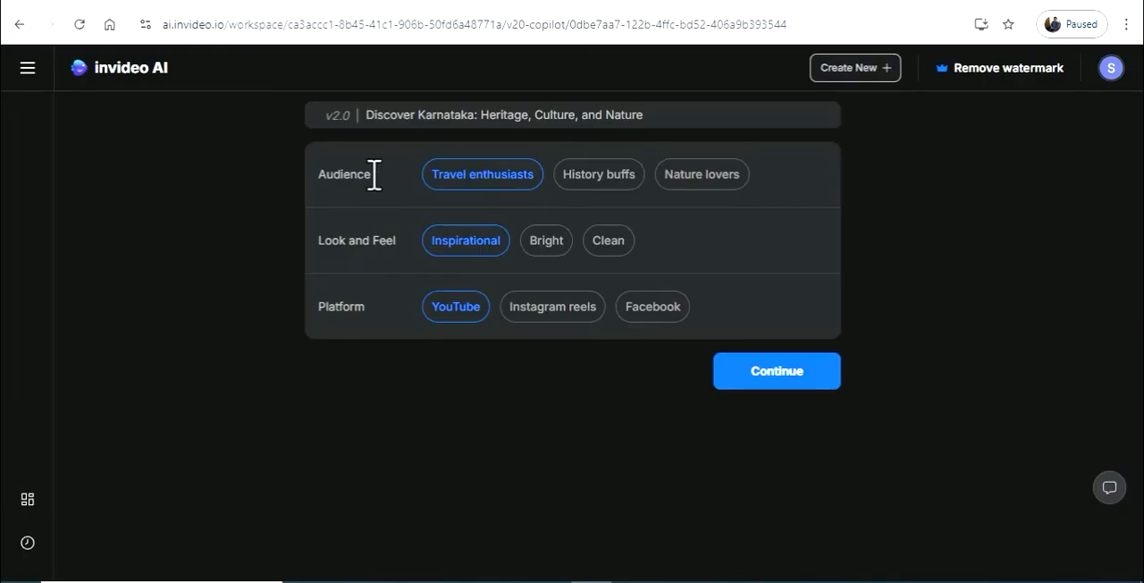
mouse_move(465, 188)
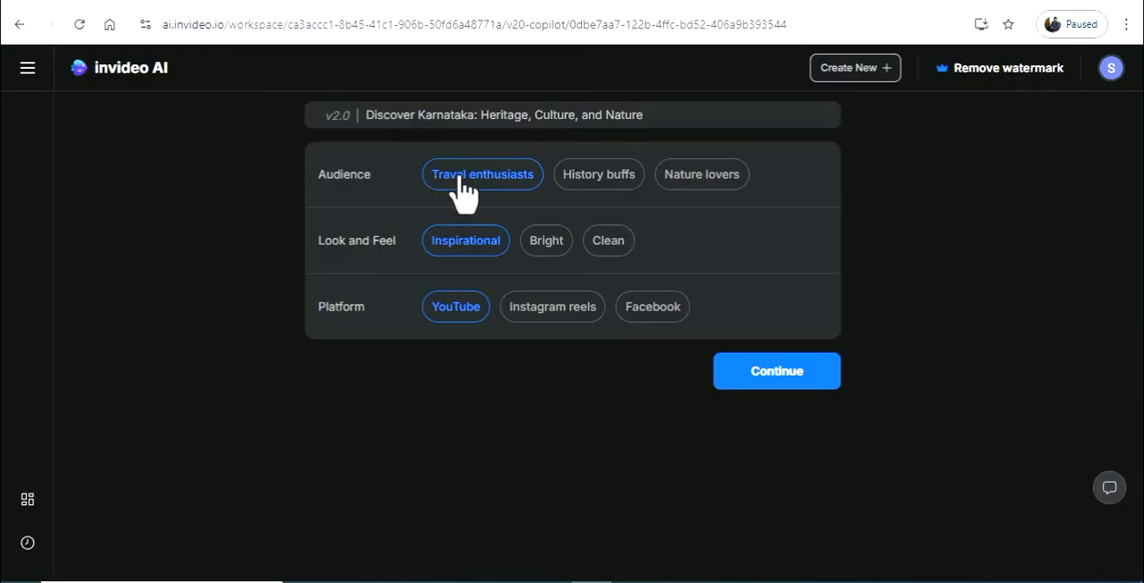
mouse_move(336, 277)
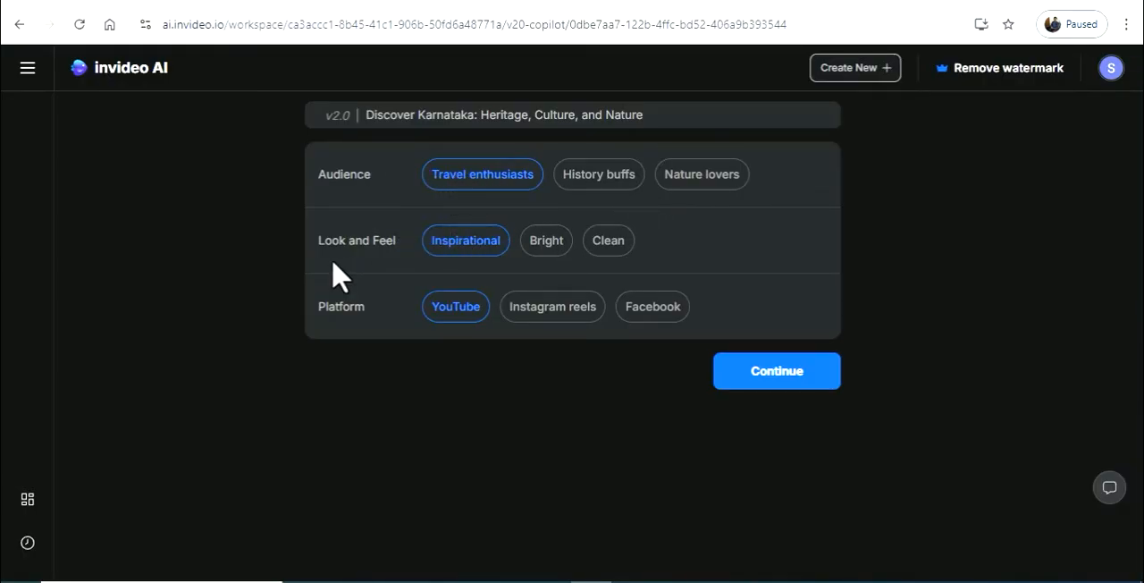
mouse_move(670, 258)
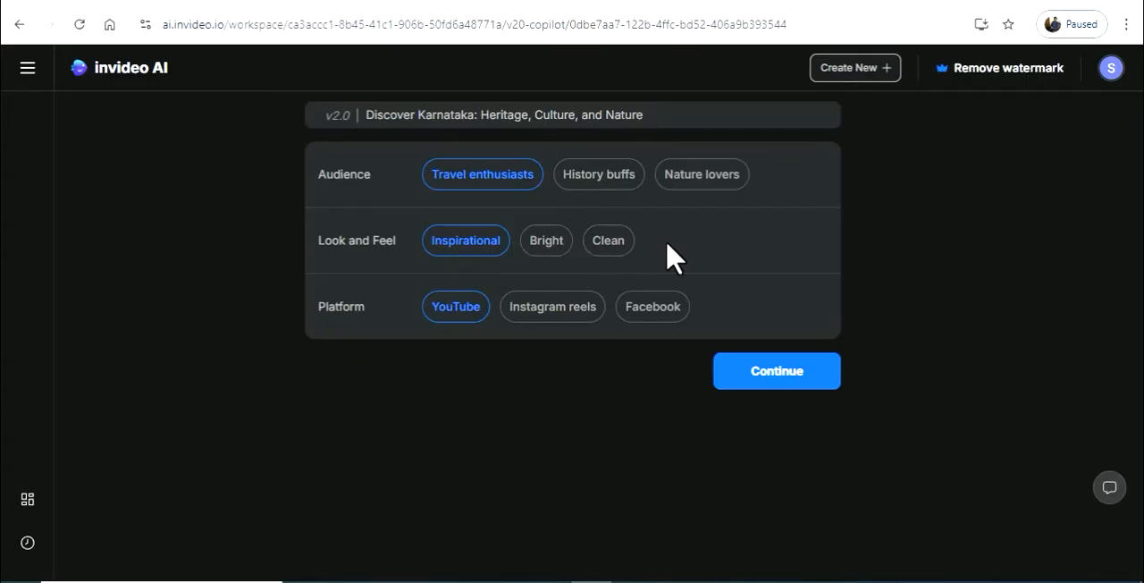
mouse_move(528, 336)
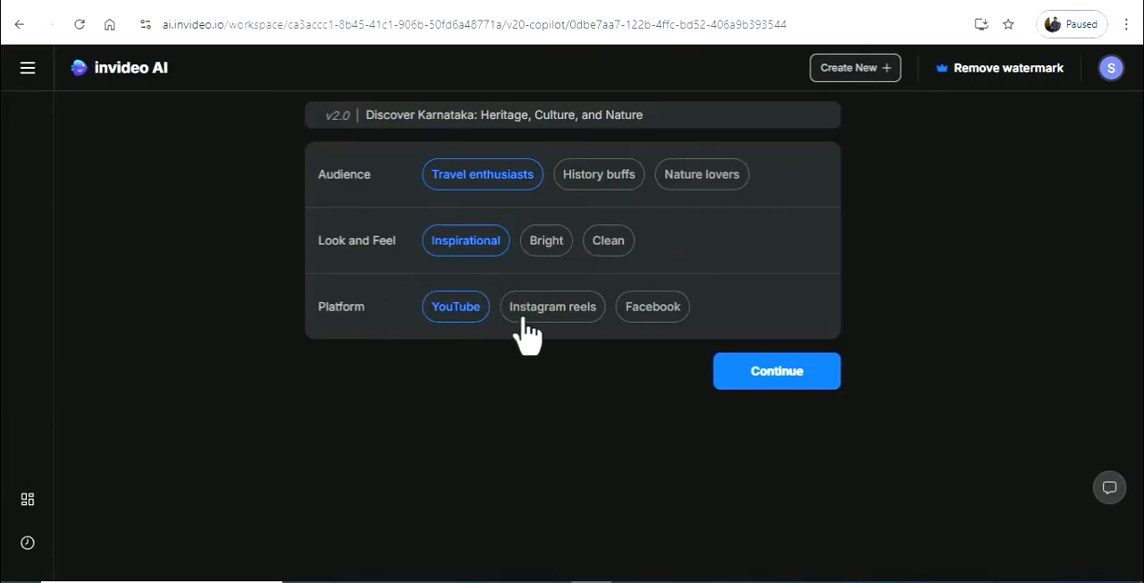
mouse_move(516, 343)
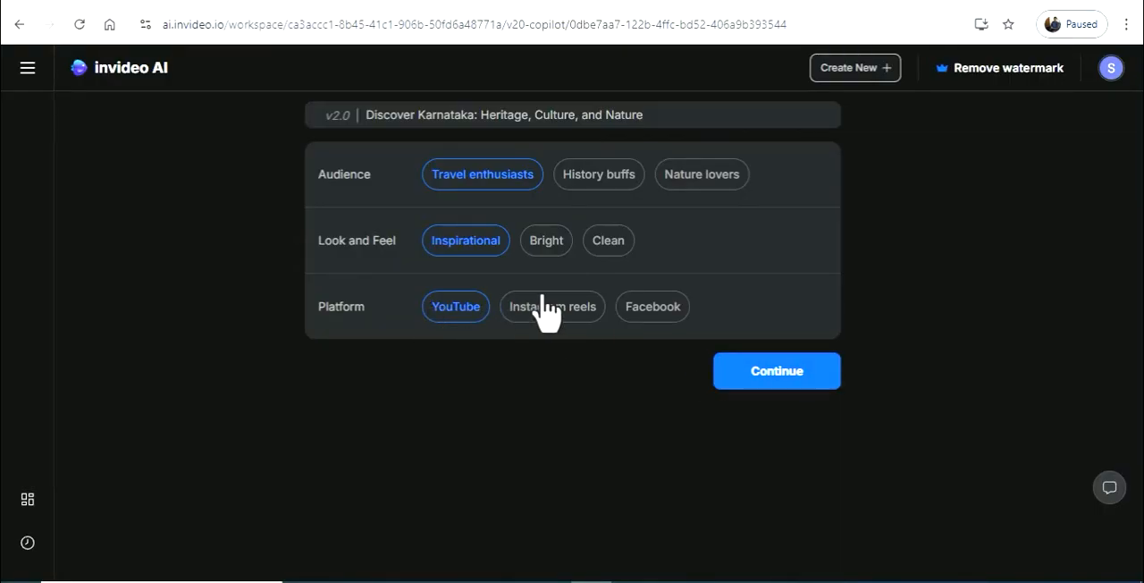
mouse_move(589, 330)
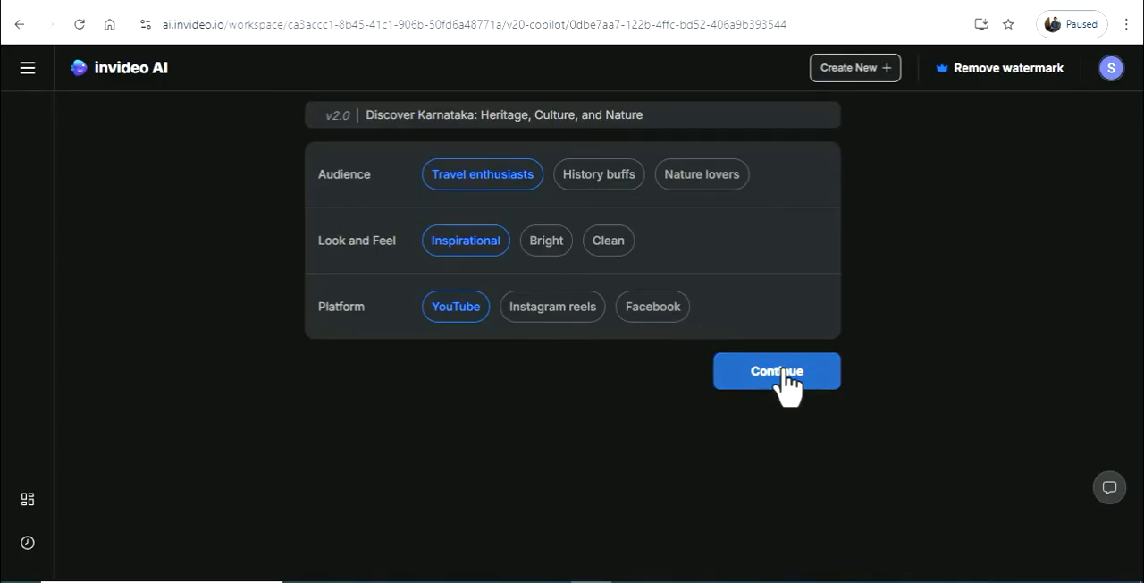
mouse_move(770, 70)
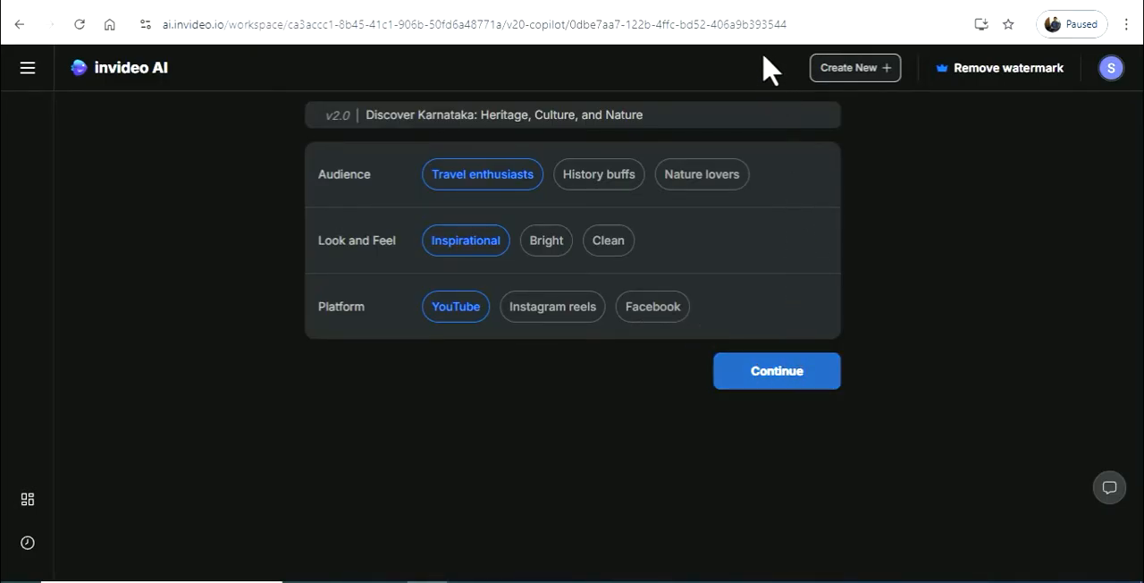
Step: Continue past the audience, look and platform settings to begin generating the Karnataka video
click(776, 370)
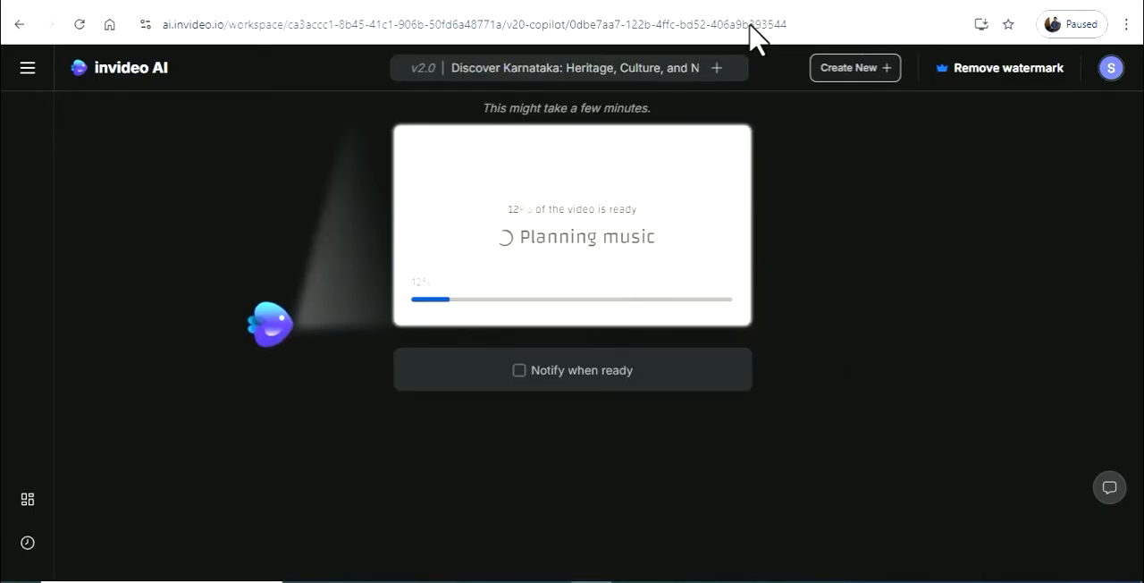
mouse_move(706, 312)
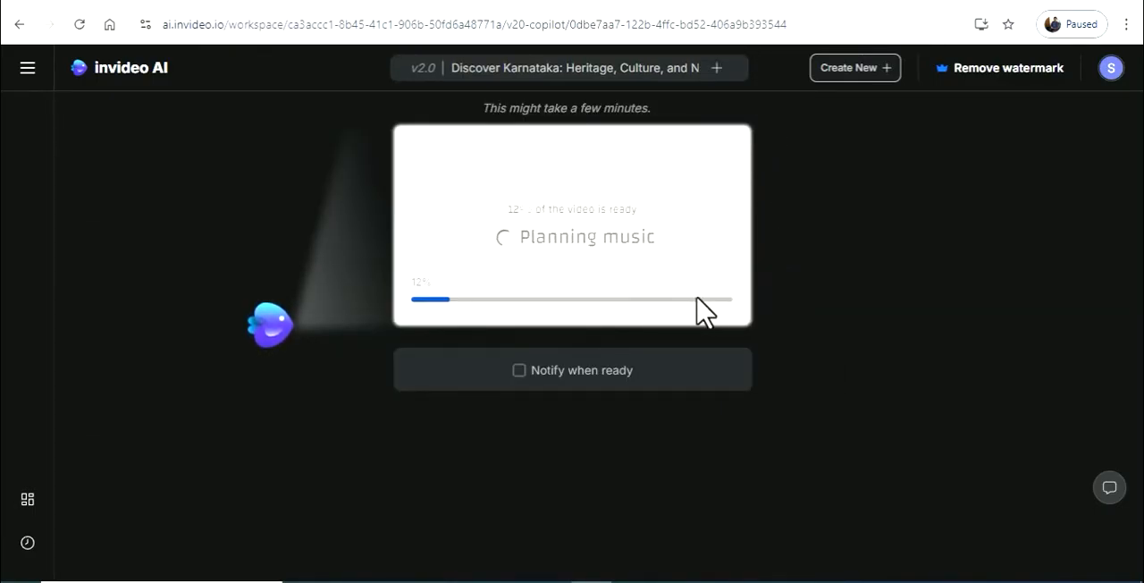
mouse_move(837, 386)
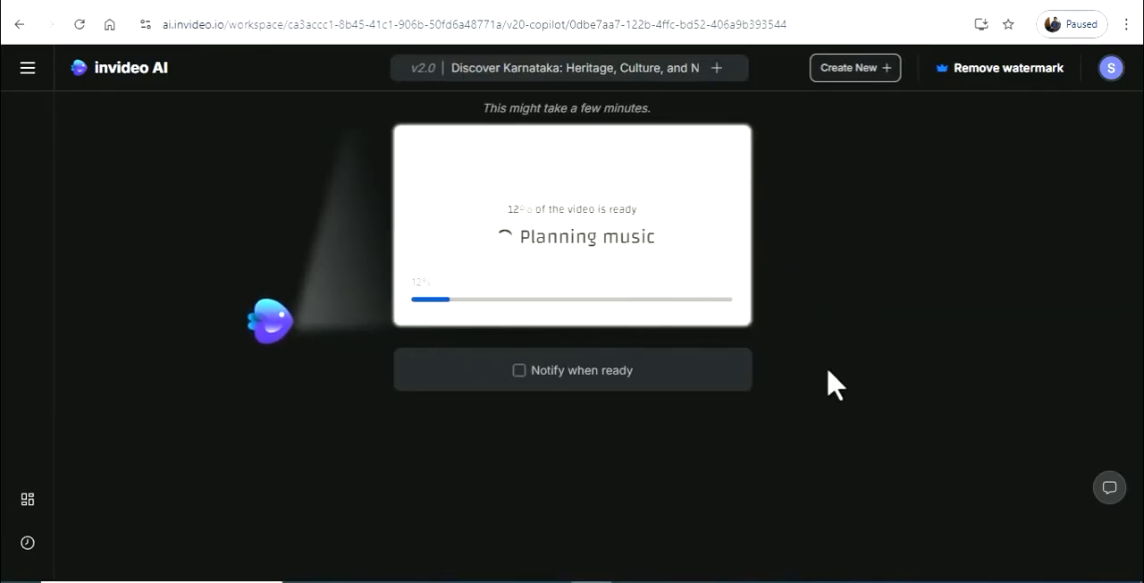
mouse_move(509, 465)
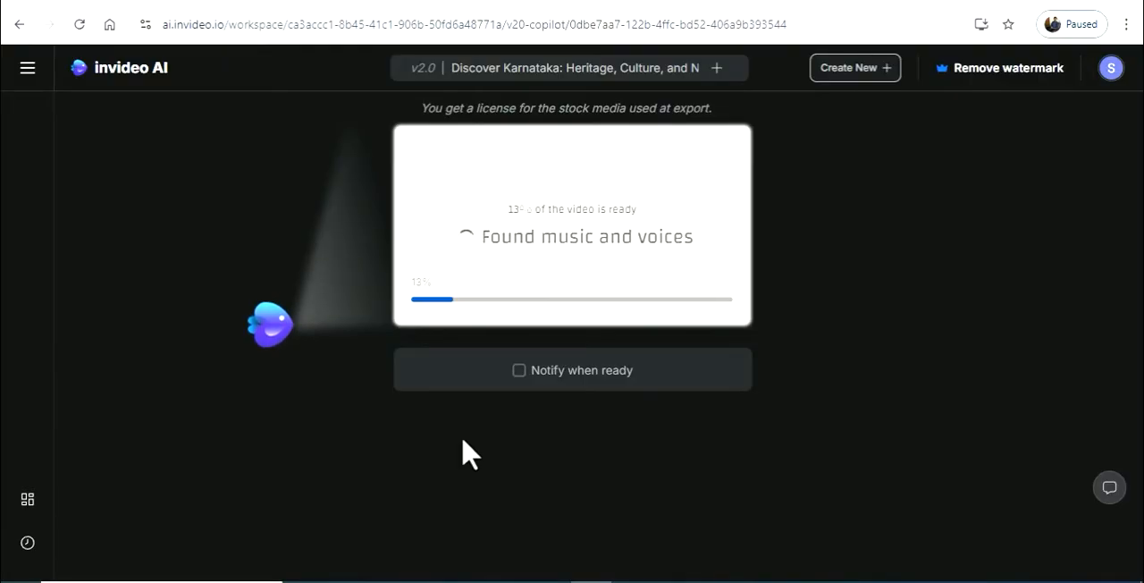
mouse_move(454, 438)
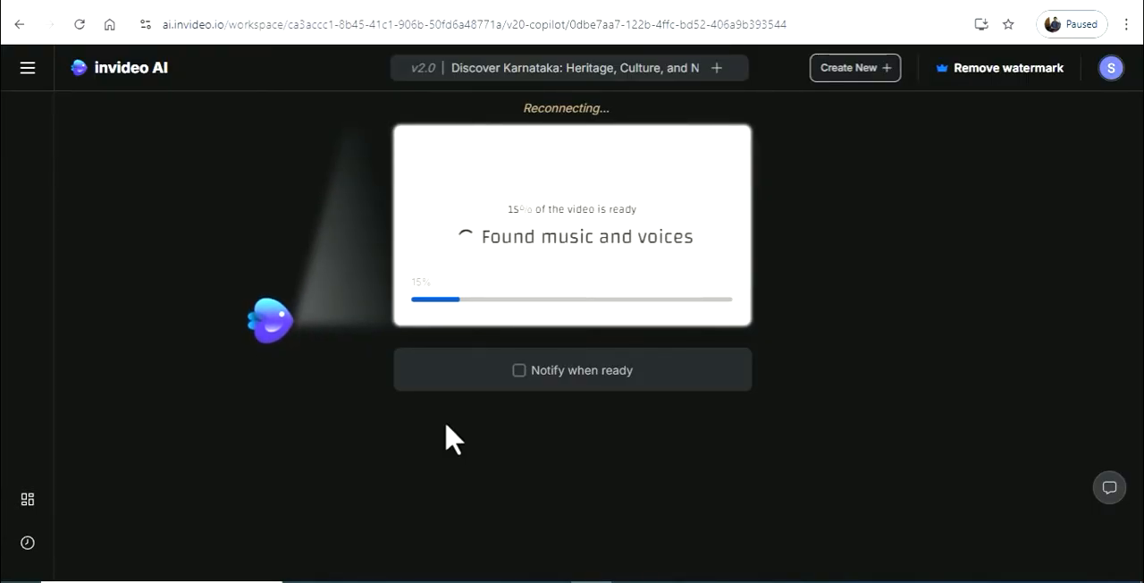
mouse_move(145, 160)
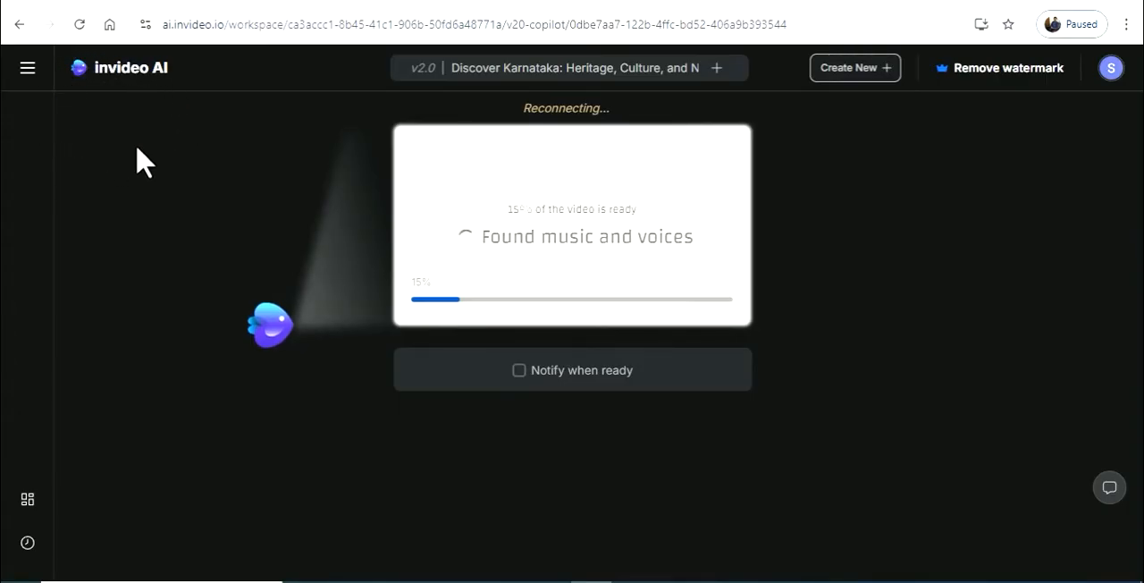
mouse_move(157, 125)
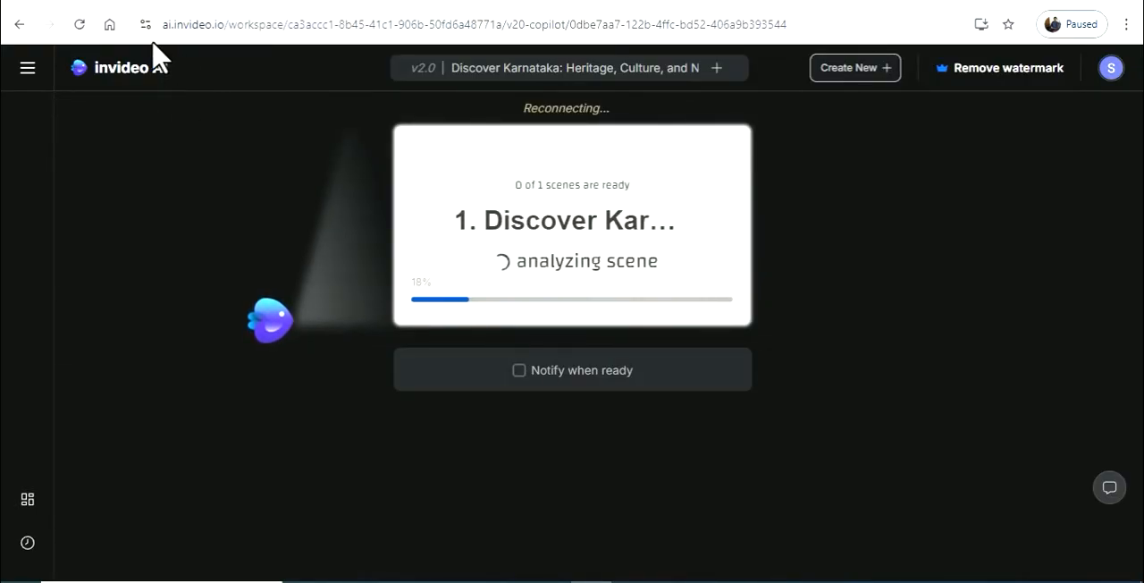
mouse_move(178, 71)
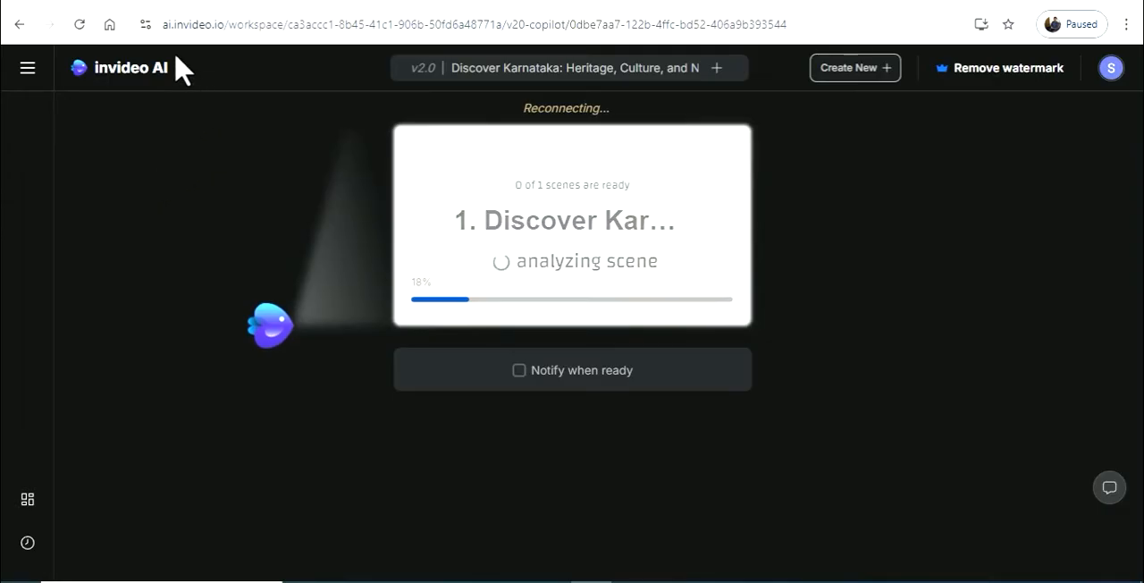
mouse_move(223, 157)
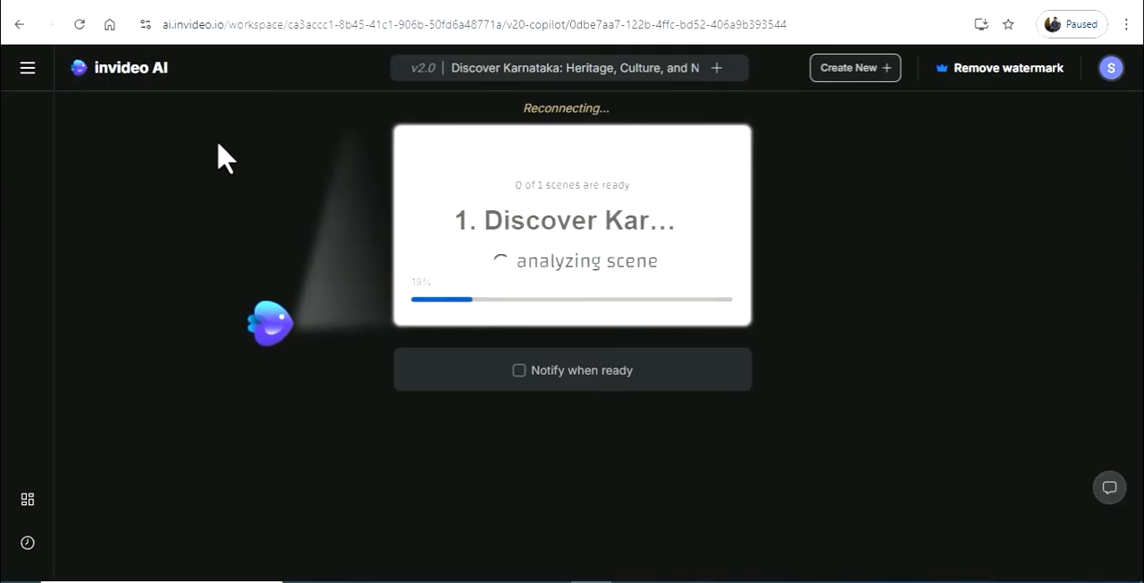
mouse_move(147, 197)
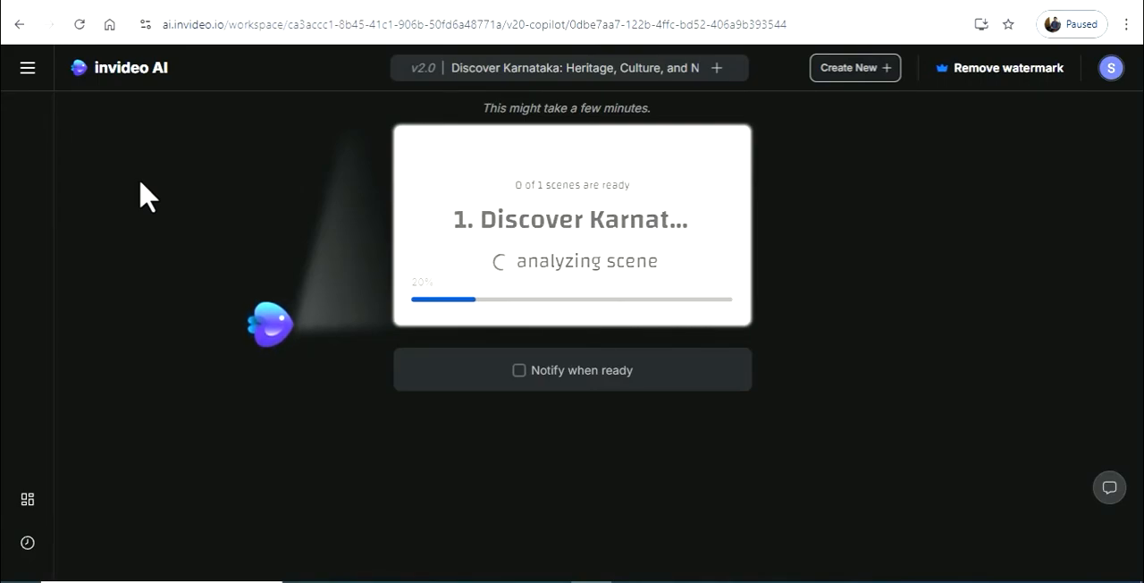
mouse_move(68, 205)
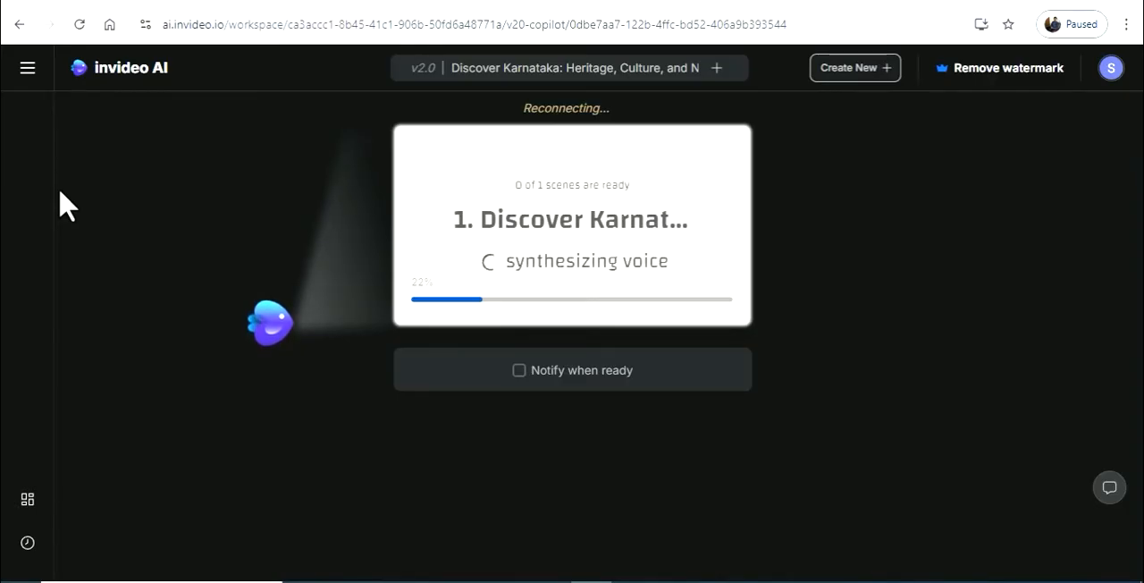
mouse_move(111, 207)
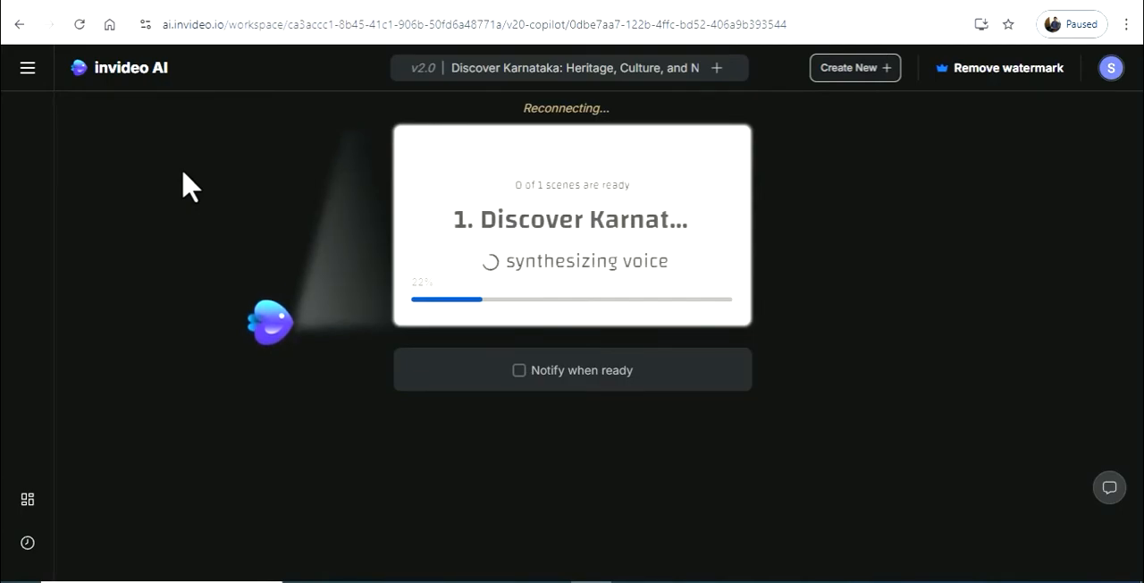
mouse_move(254, 188)
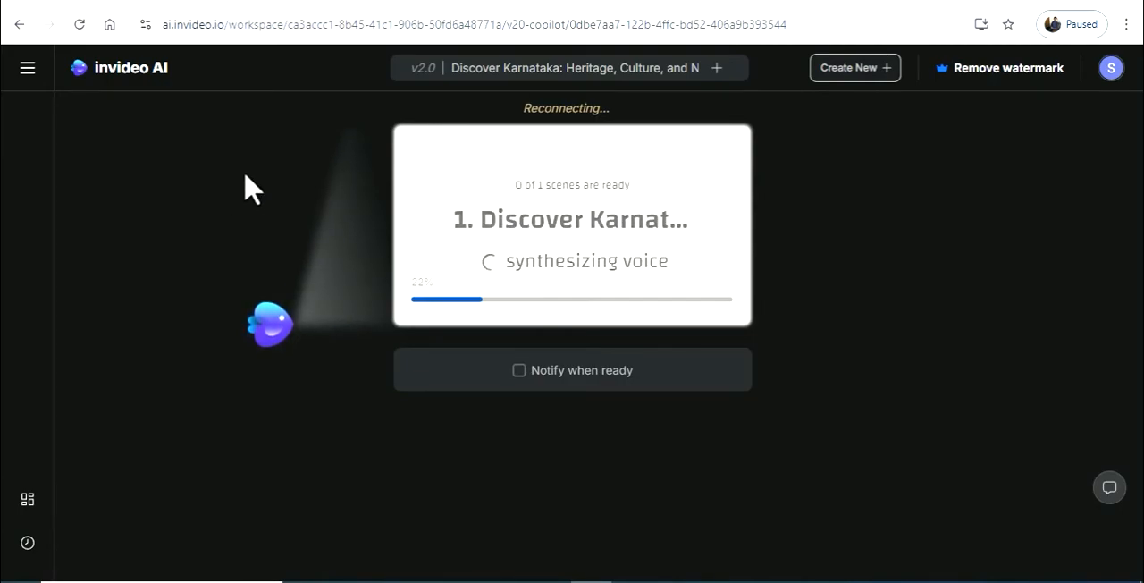
mouse_move(754, 39)
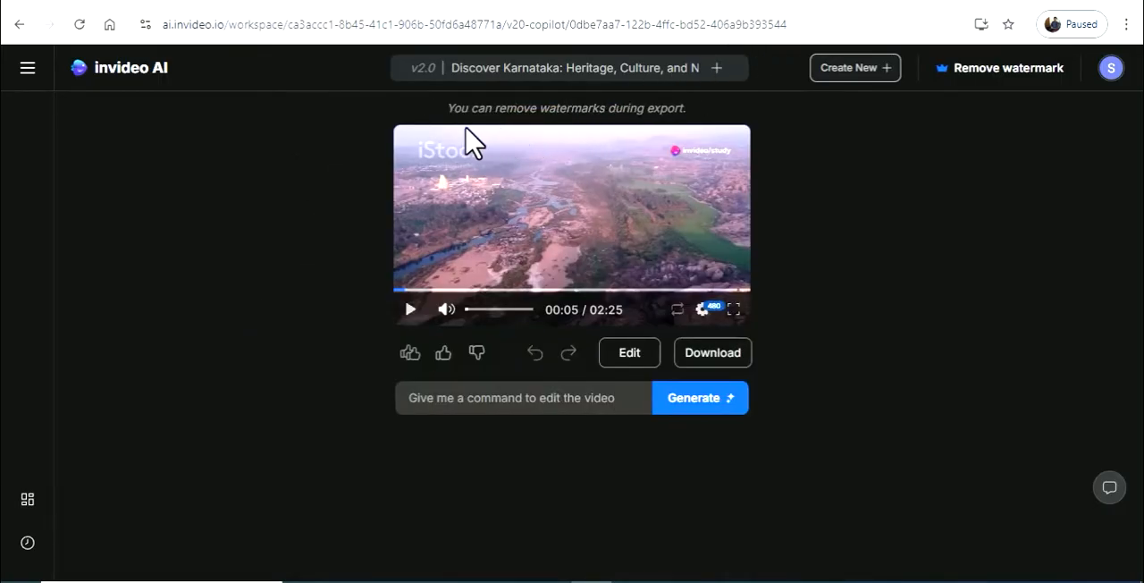
mouse_move(681, 213)
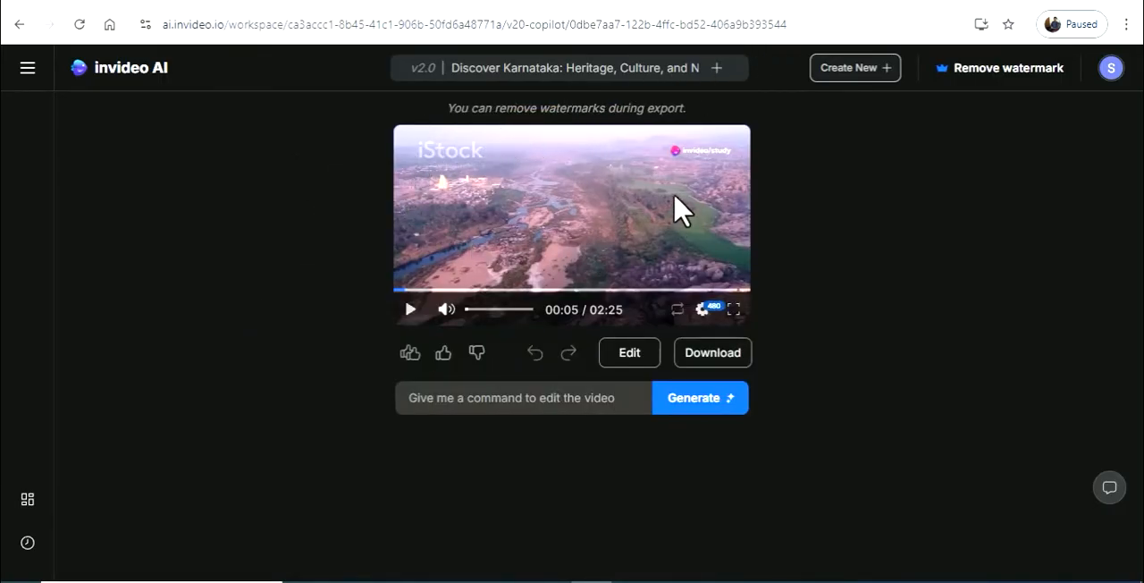
mouse_move(408, 223)
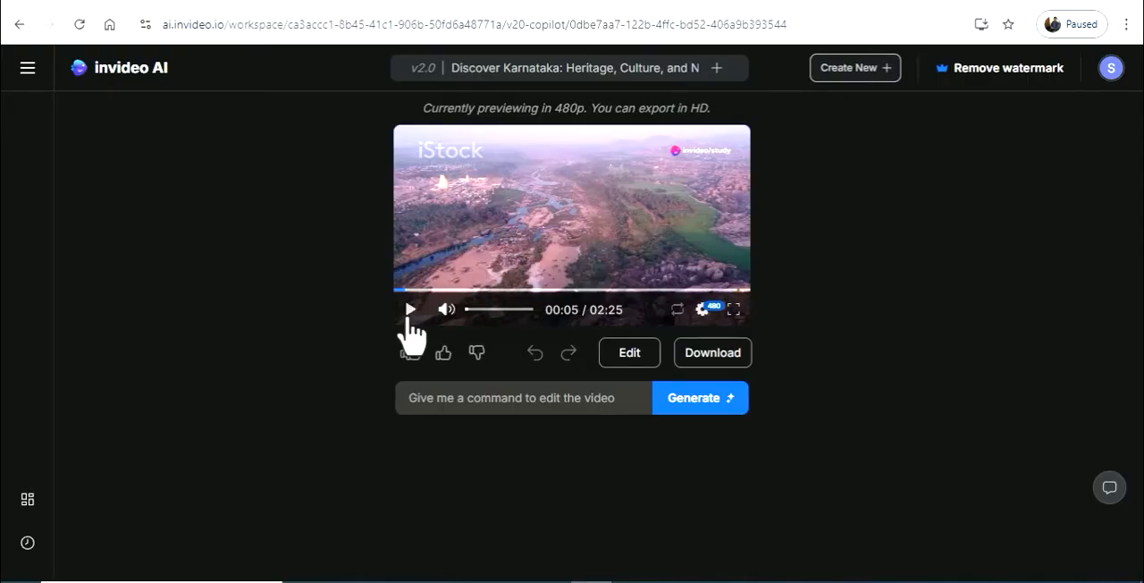
Step: Play the generated Karnataka video preview through to the red domed heritage building
click(733, 310)
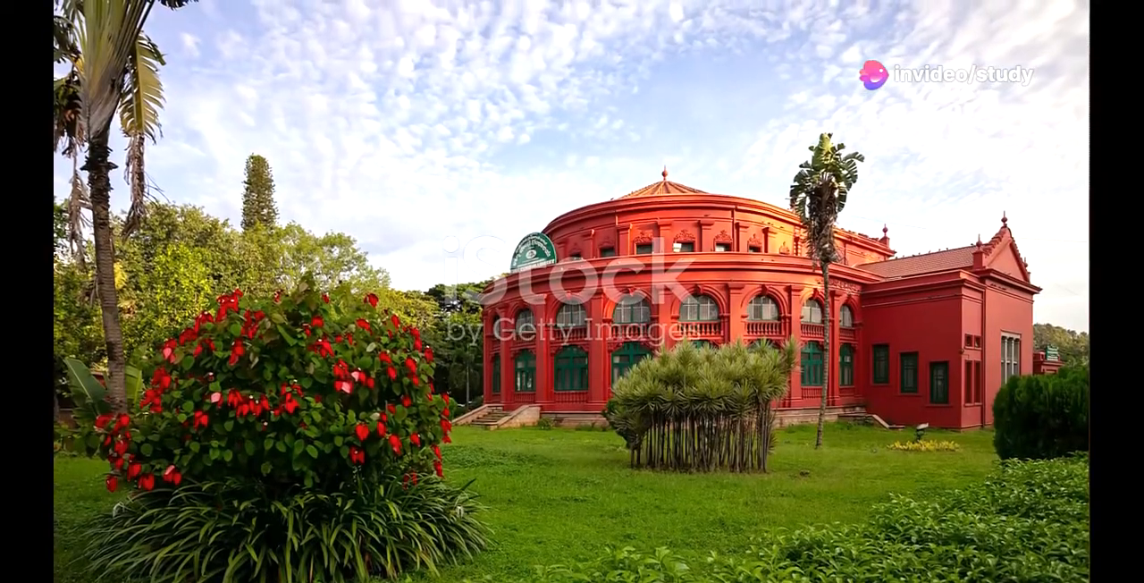